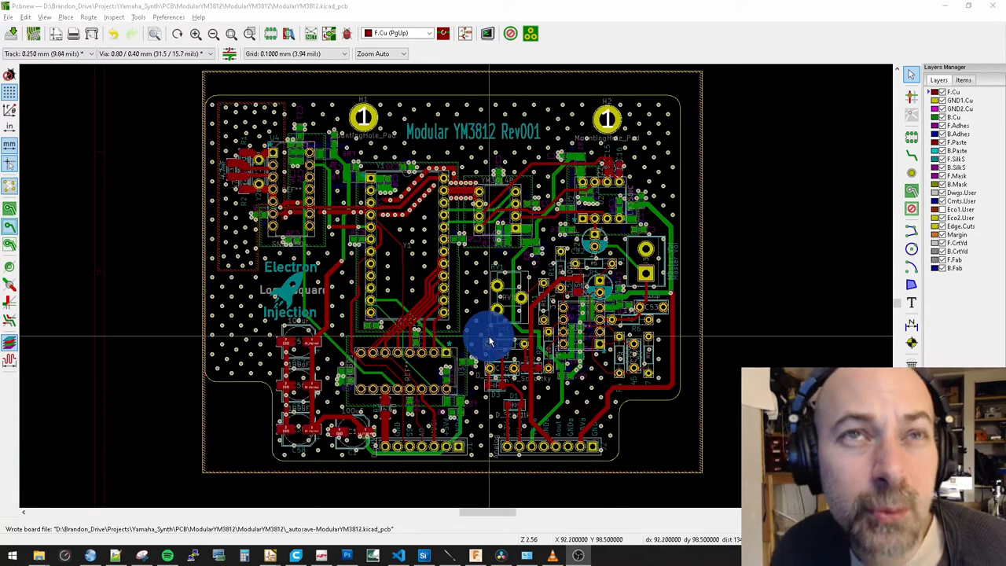
mouse_move(773, 302)
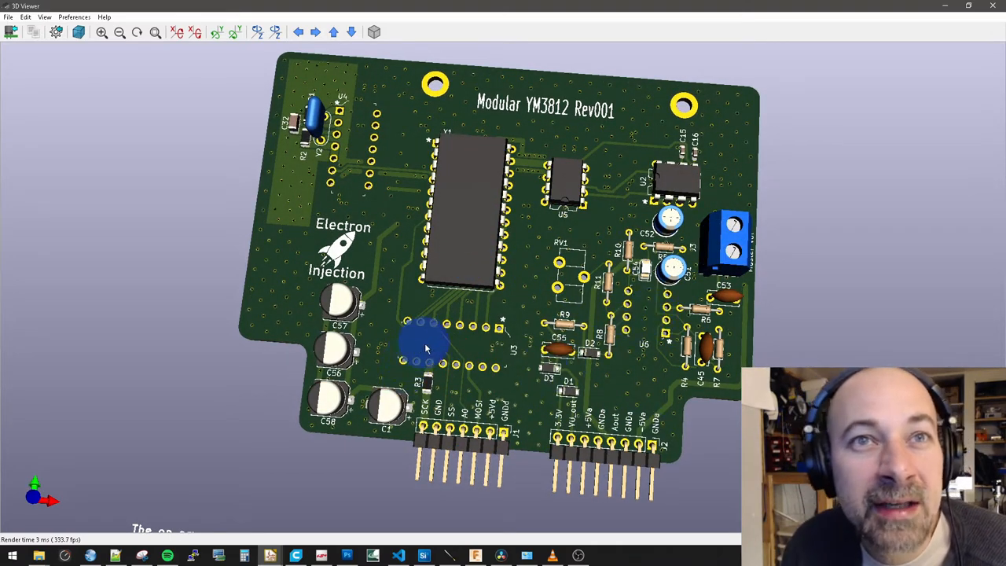
mouse_move(472, 248)
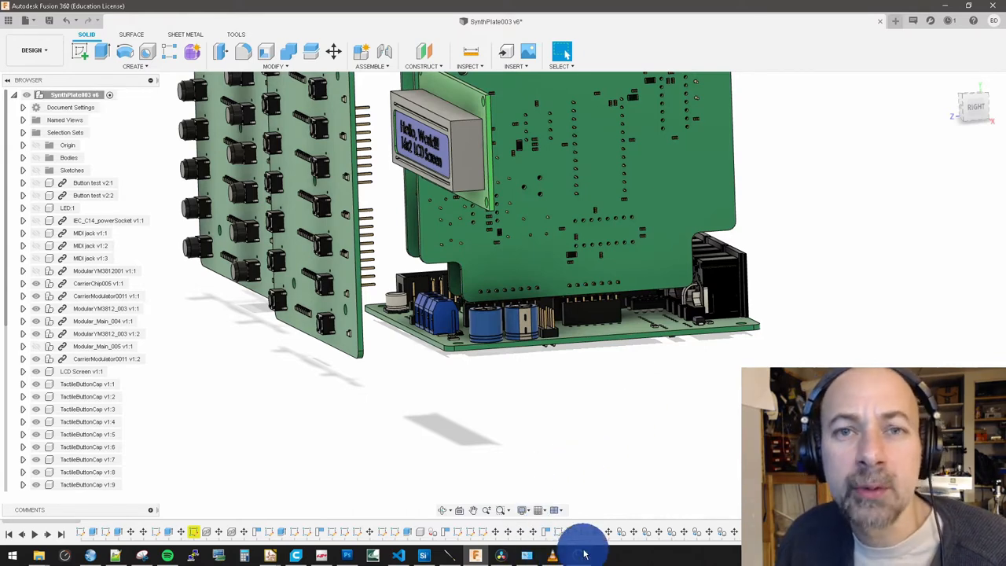
mouse_move(575, 553)
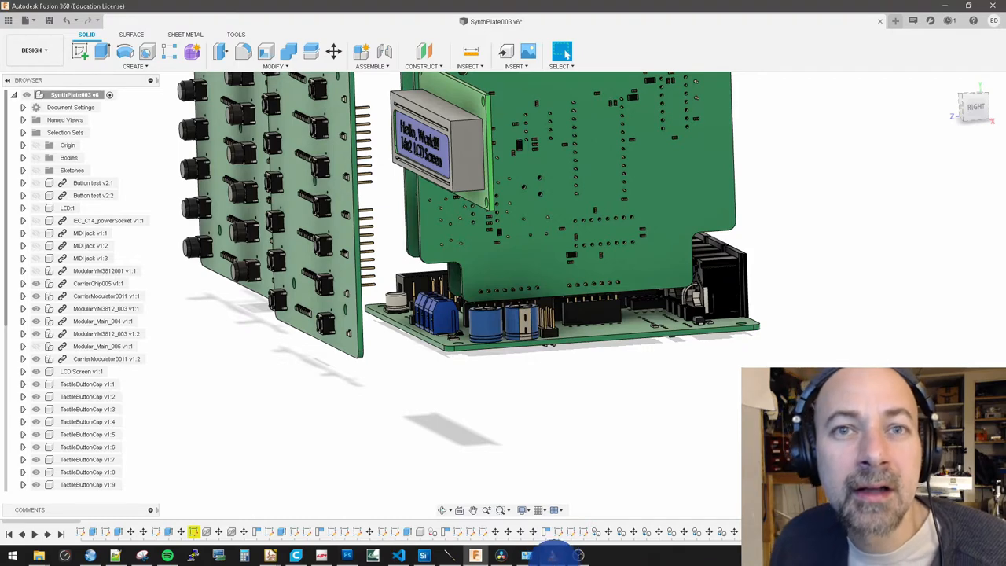
Step: Bring up the 3d_viewer_illustrated video in VLC, paused on the labelled header close-up
click(552, 554)
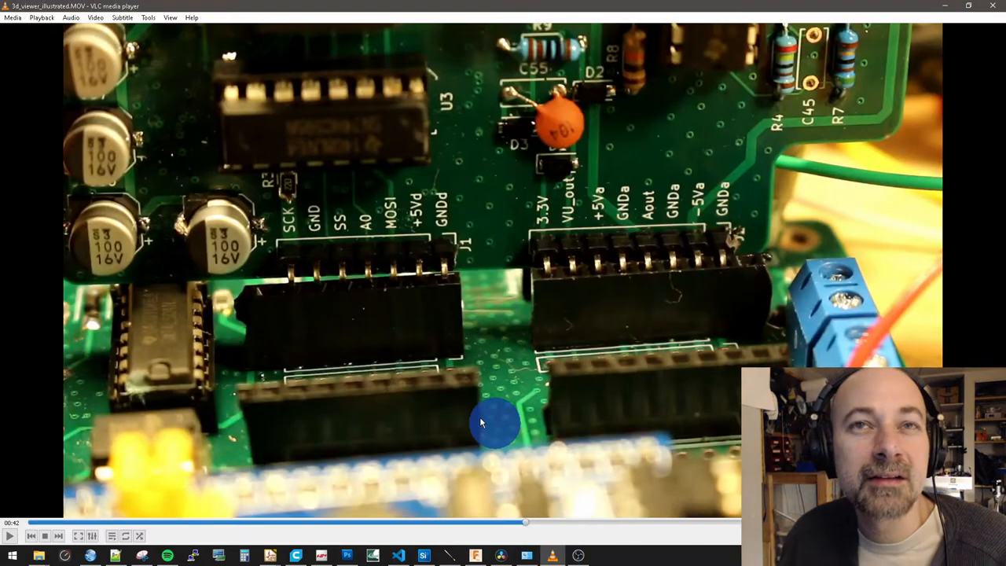
mouse_move(734, 264)
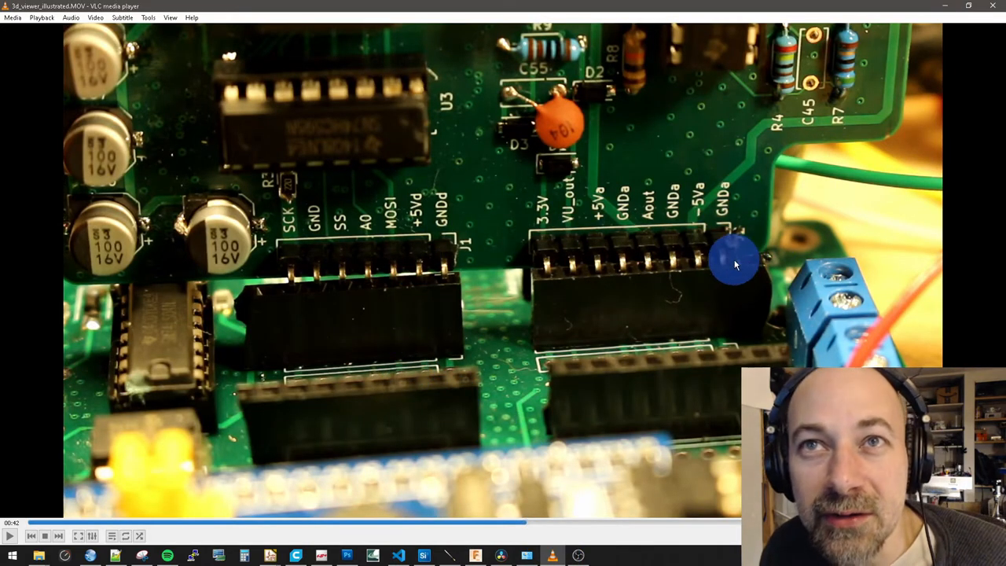
mouse_move(287, 252)
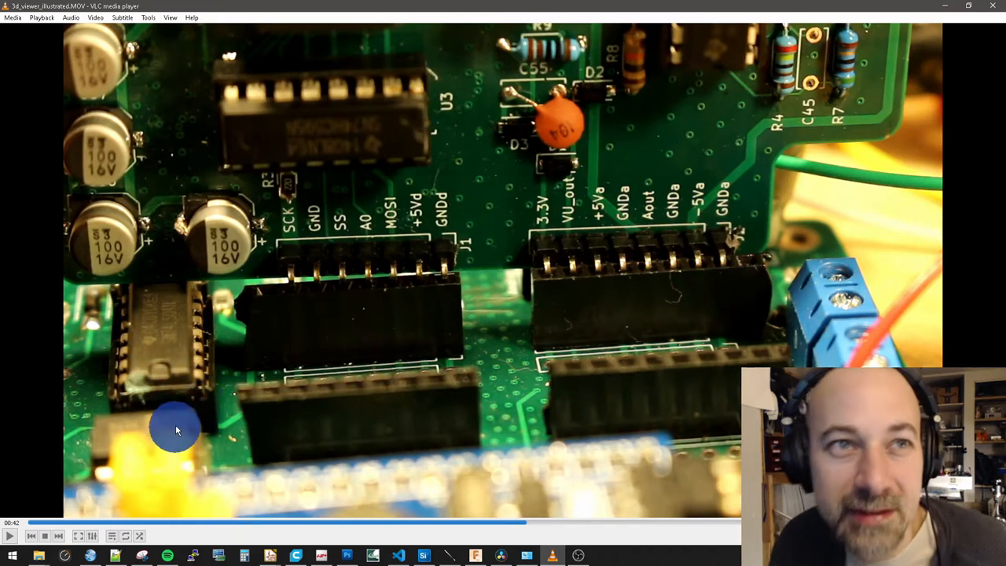
mouse_move(169, 282)
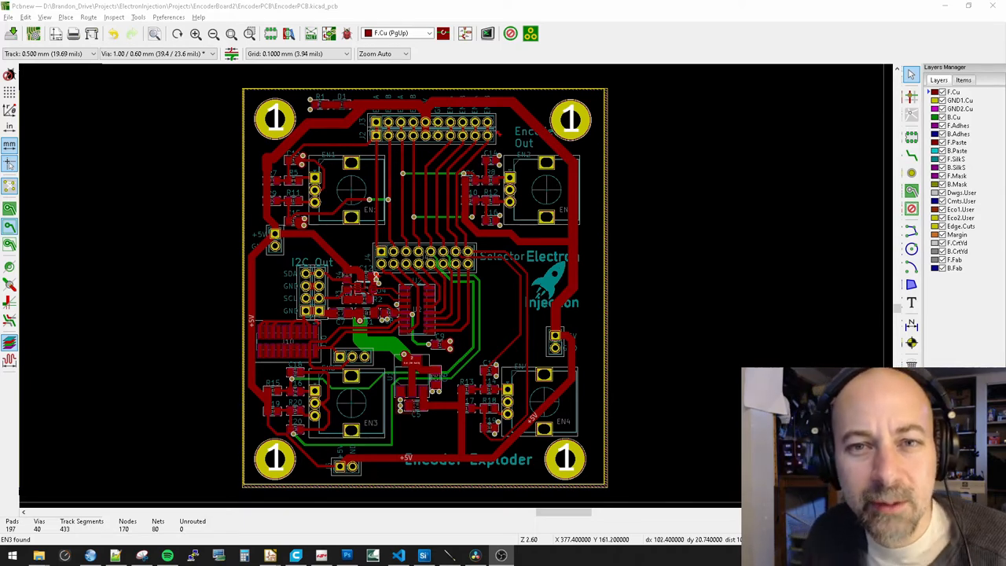
mouse_move(692, 405)
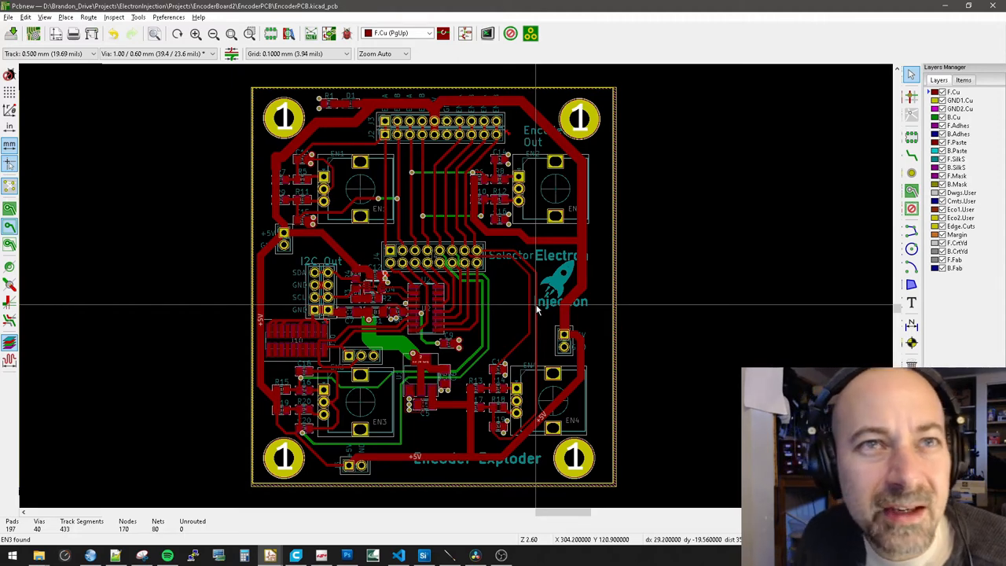
mouse_move(400, 374)
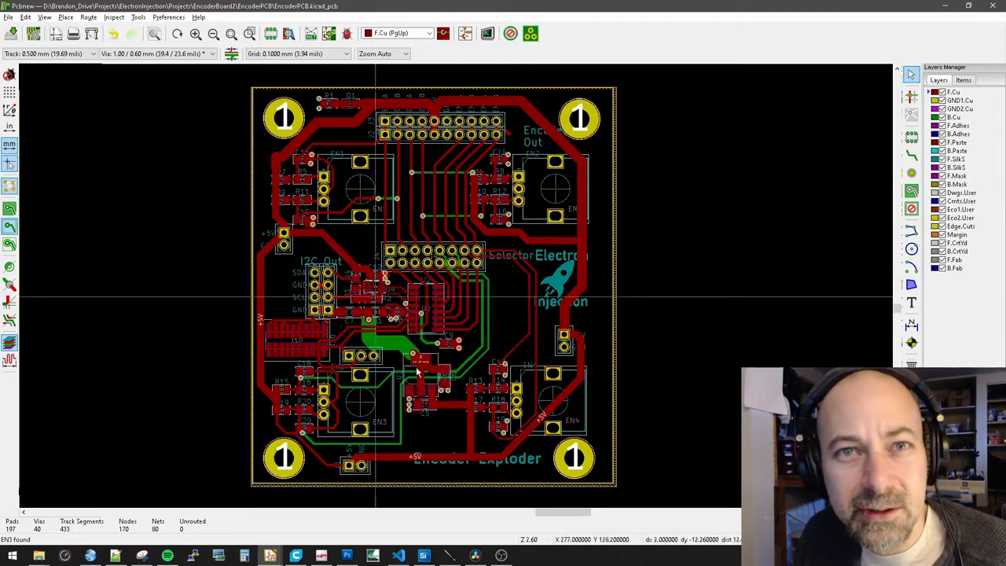
mouse_move(510, 480)
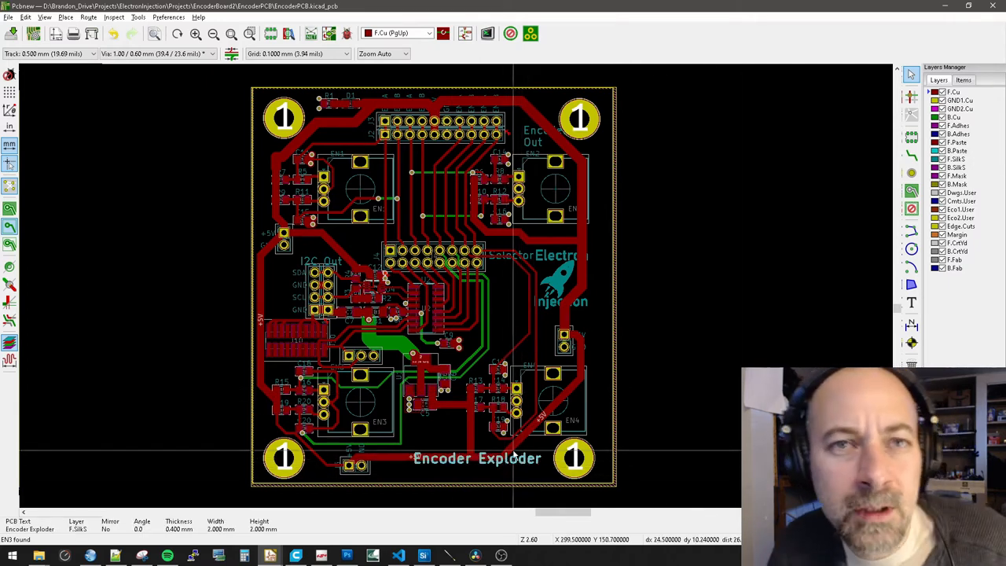
mouse_move(517, 377)
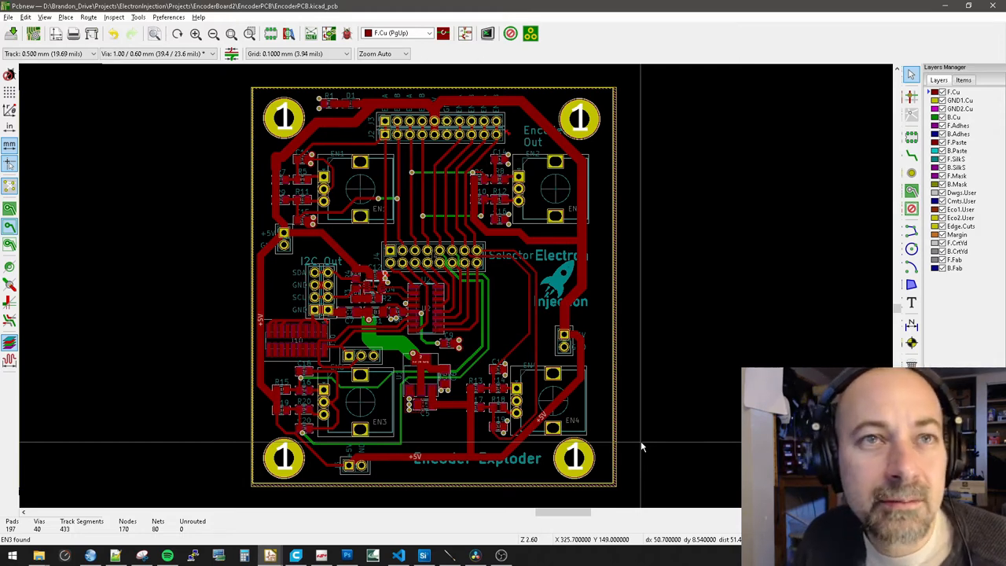
mouse_move(401, 346)
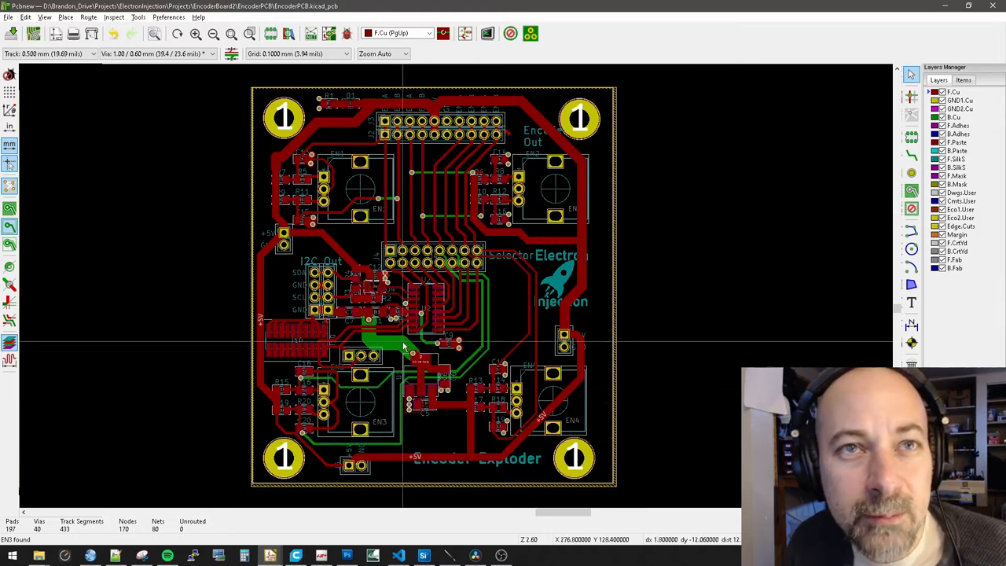
mouse_move(592, 362)
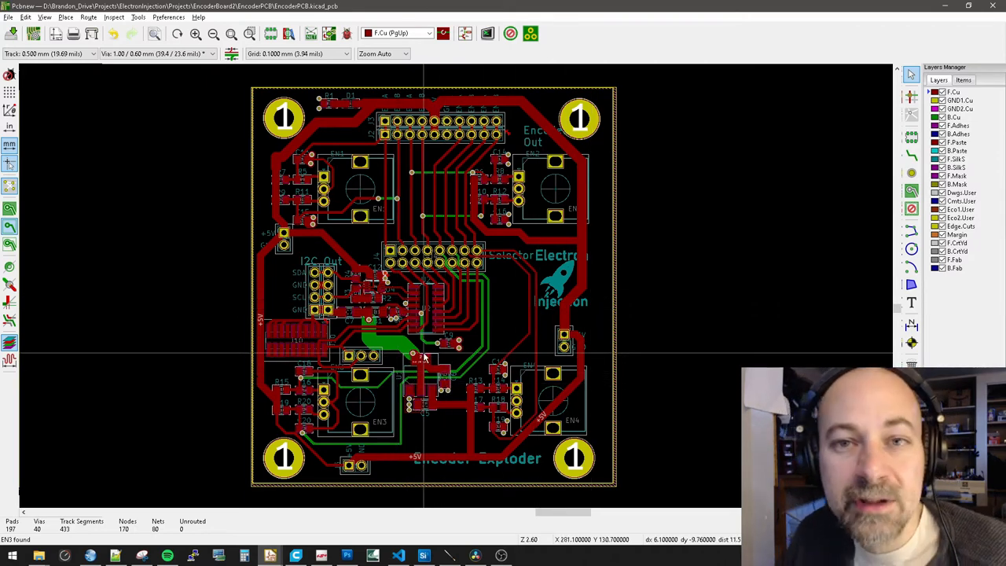
mouse_move(415, 375)
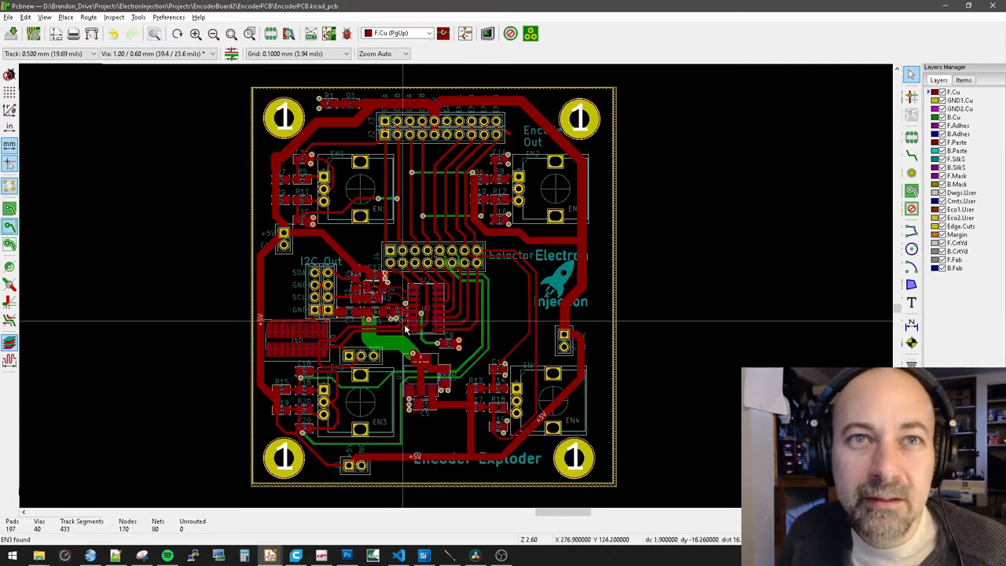
mouse_move(513, 335)
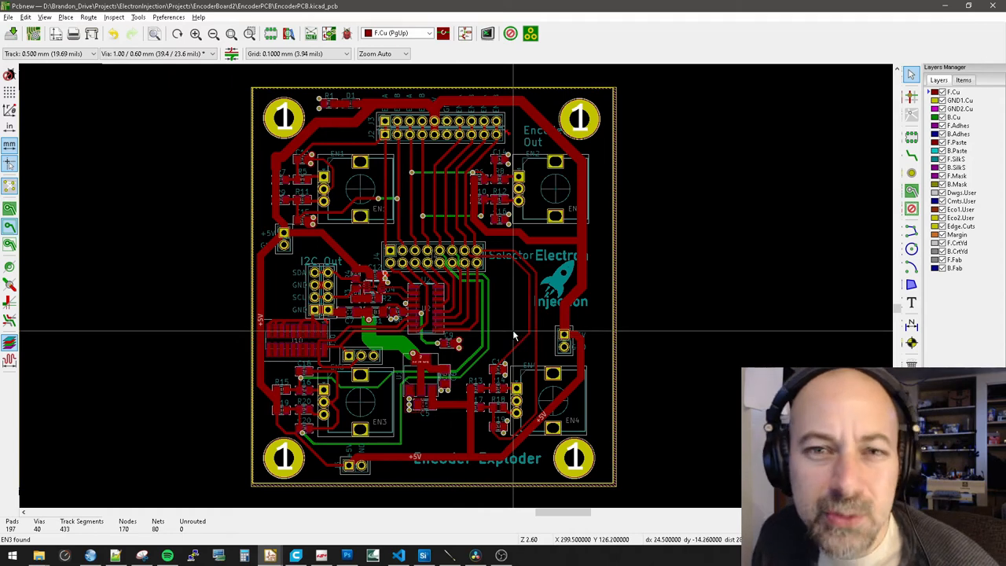
mouse_move(510, 330)
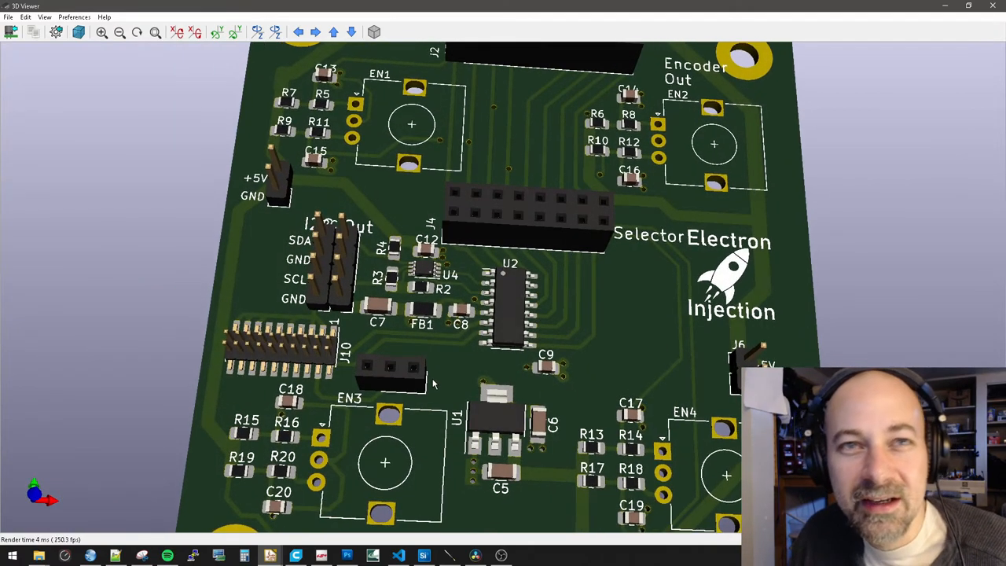
mouse_move(502, 348)
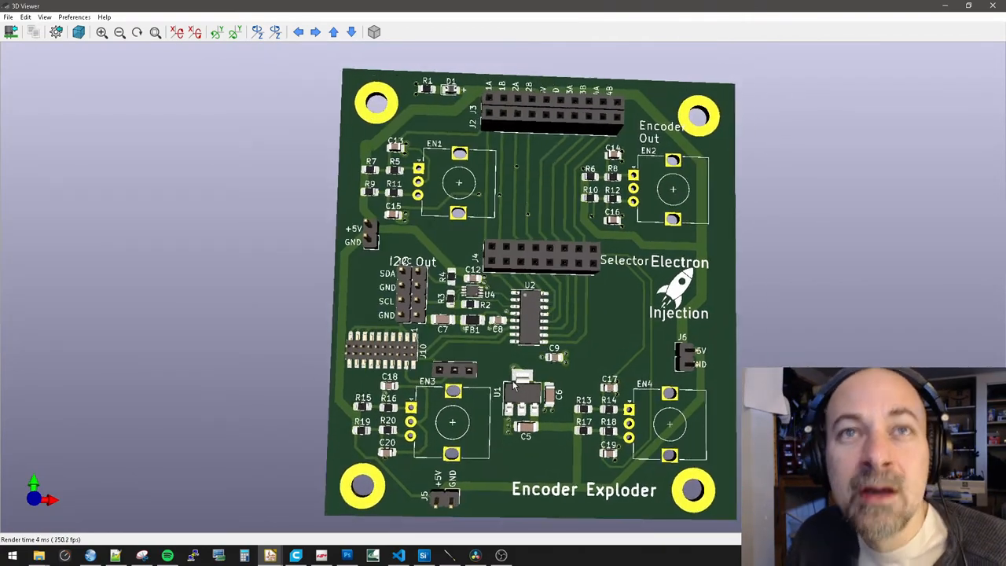
mouse_move(499, 385)
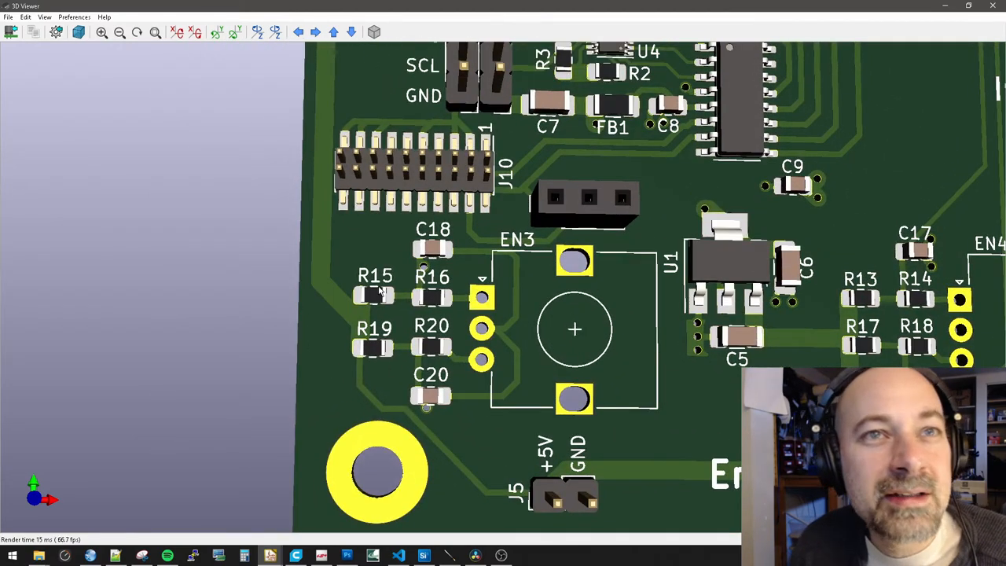
mouse_move(452, 421)
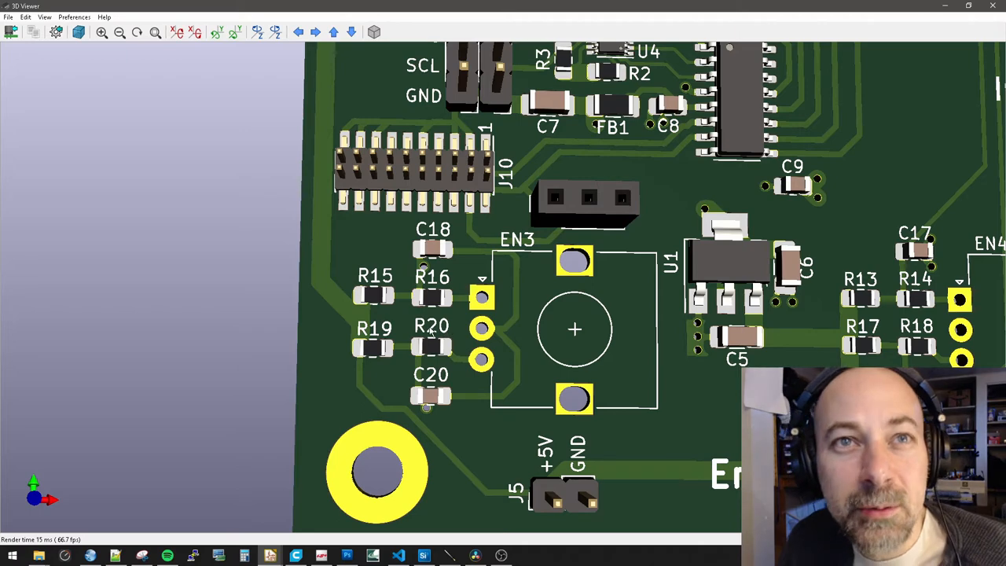
mouse_move(463, 340)
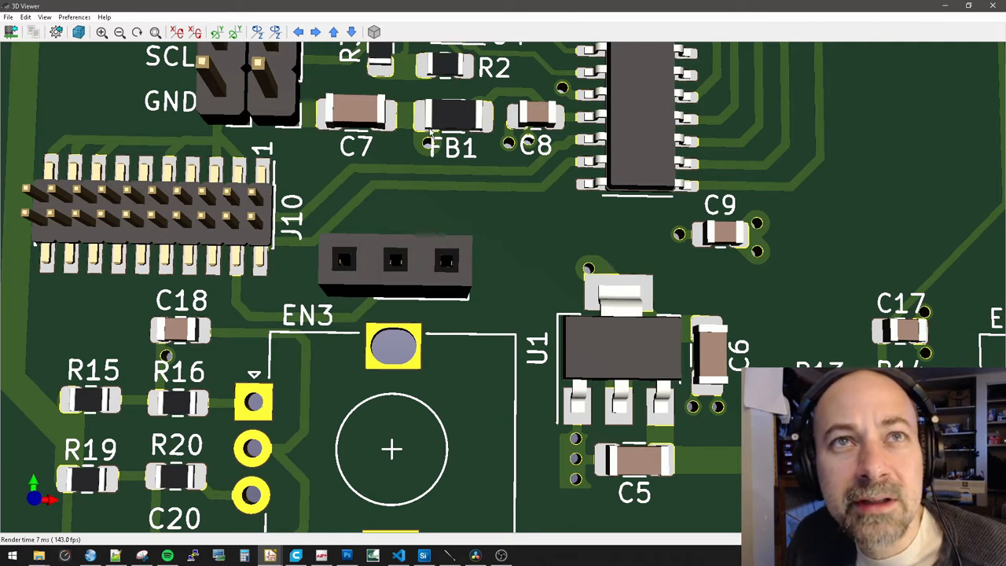
mouse_move(647, 299)
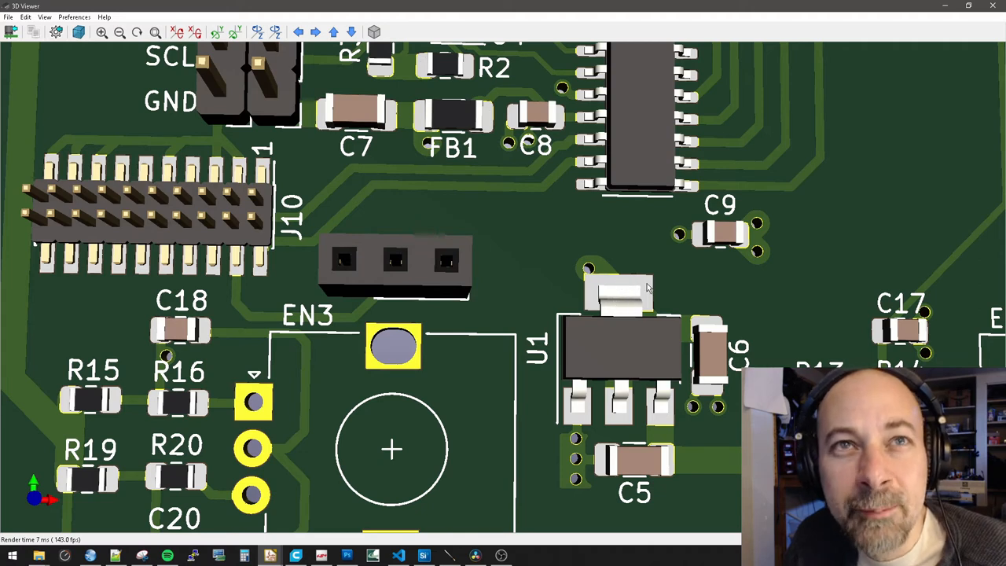
mouse_move(613, 253)
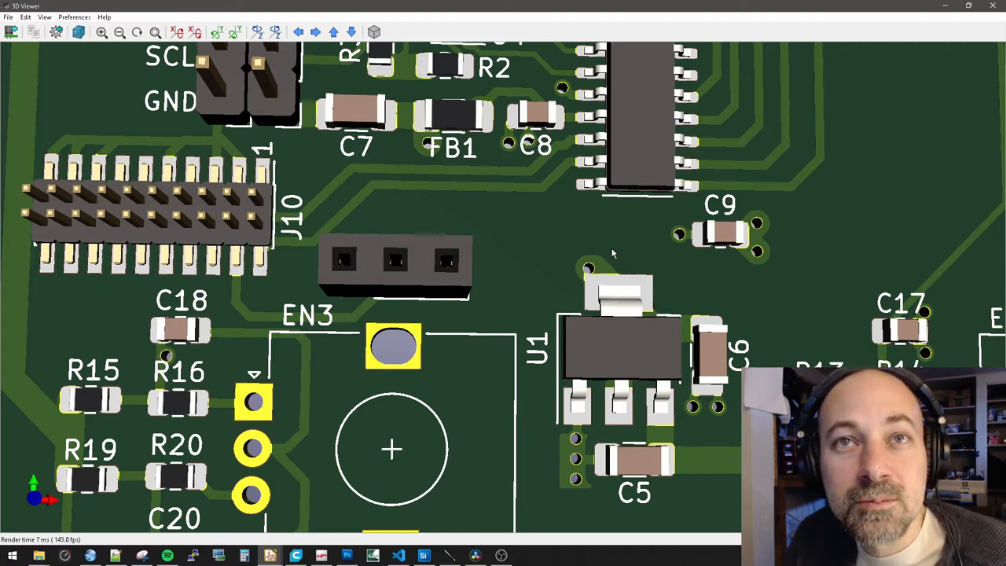
mouse_move(622, 269)
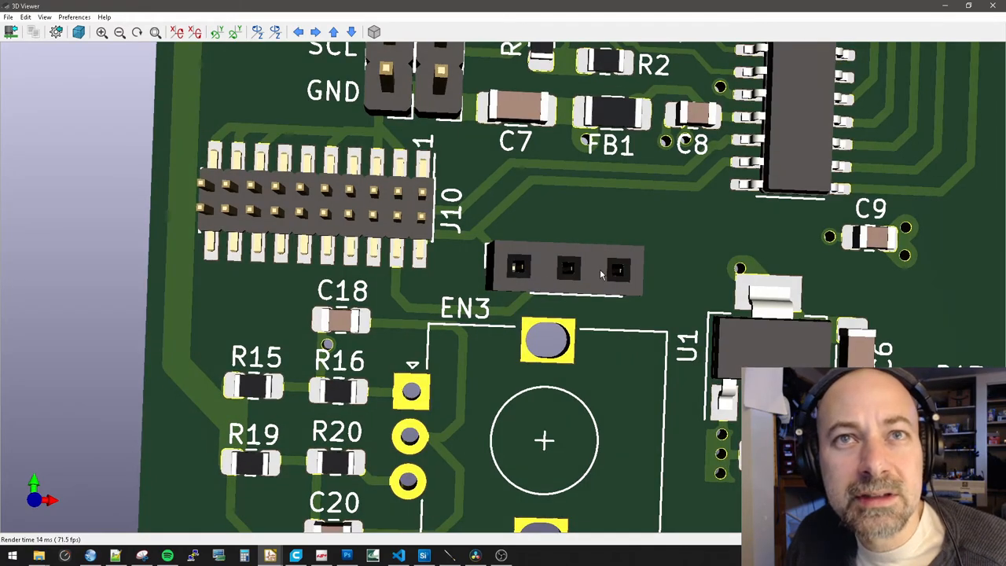
mouse_move(544, 287)
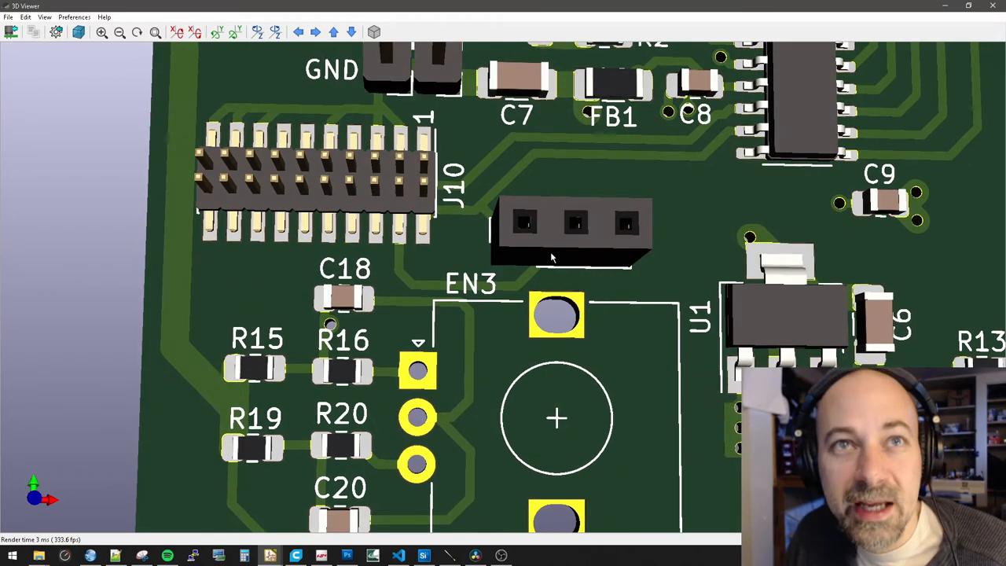
mouse_move(419, 239)
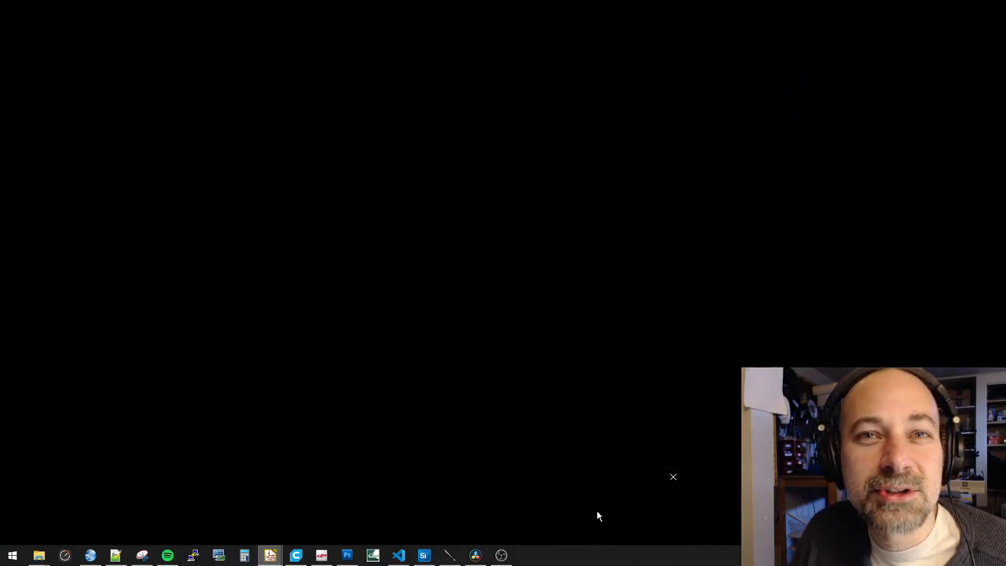
Step: Return to the KiCad 3D Viewer, closer on the three-pin header above EN3 beside J10
click(269, 554)
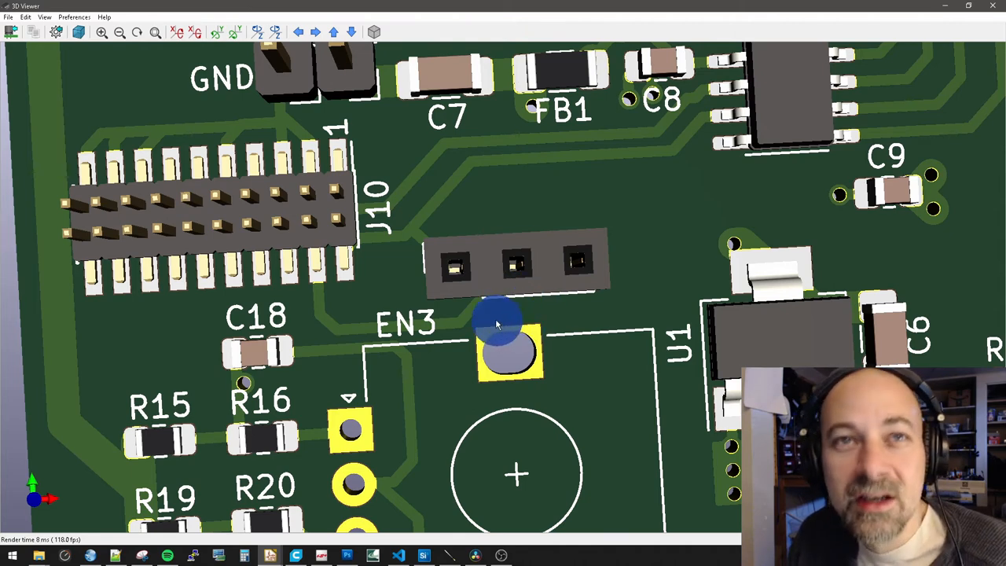
mouse_move(557, 282)
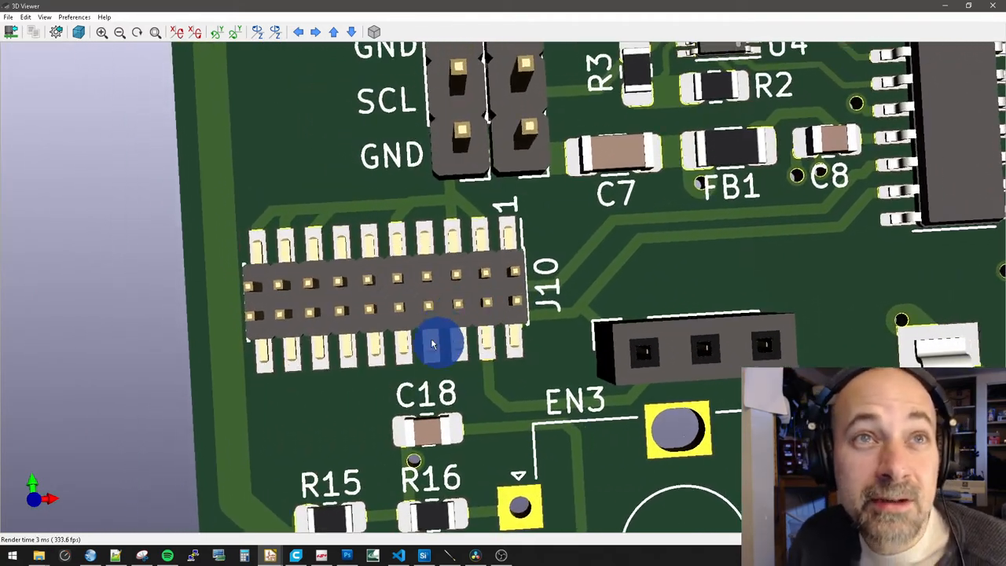
mouse_move(303, 349)
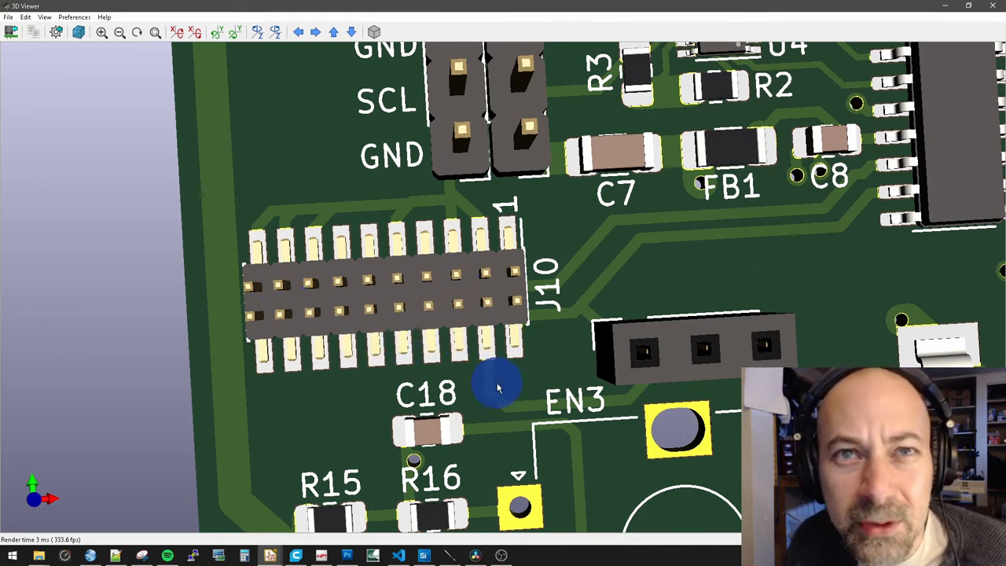
mouse_move(596, 338)
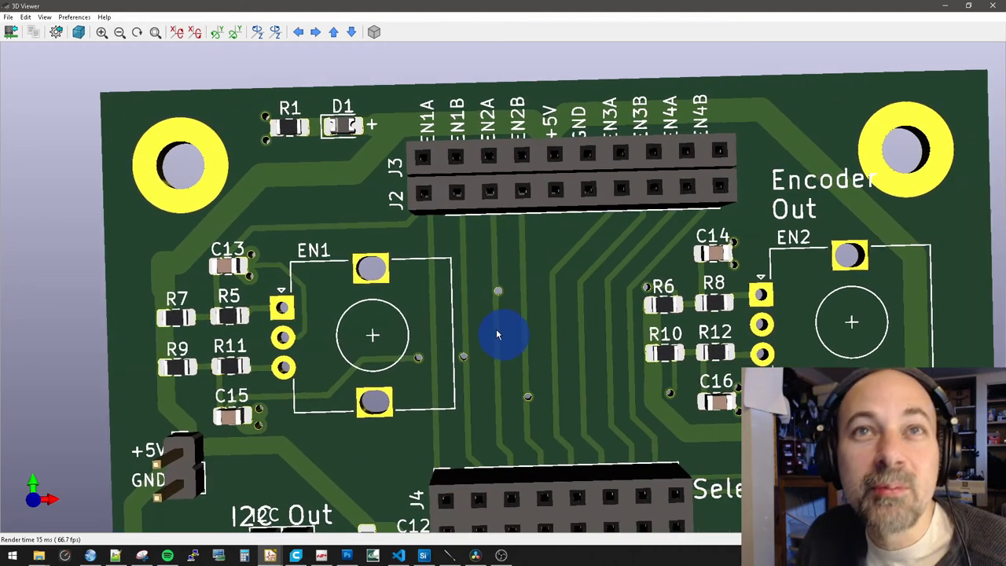
mouse_move(595, 366)
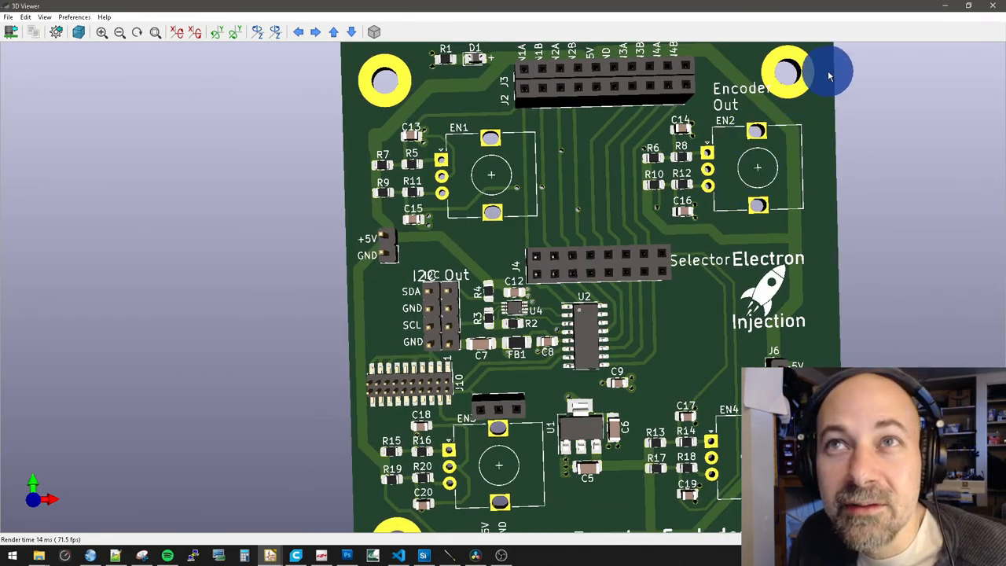
Step: Rotate the board back into perspective, from J2/J3 headers down to J10 and EN3
drag(829, 75, 818, 271)
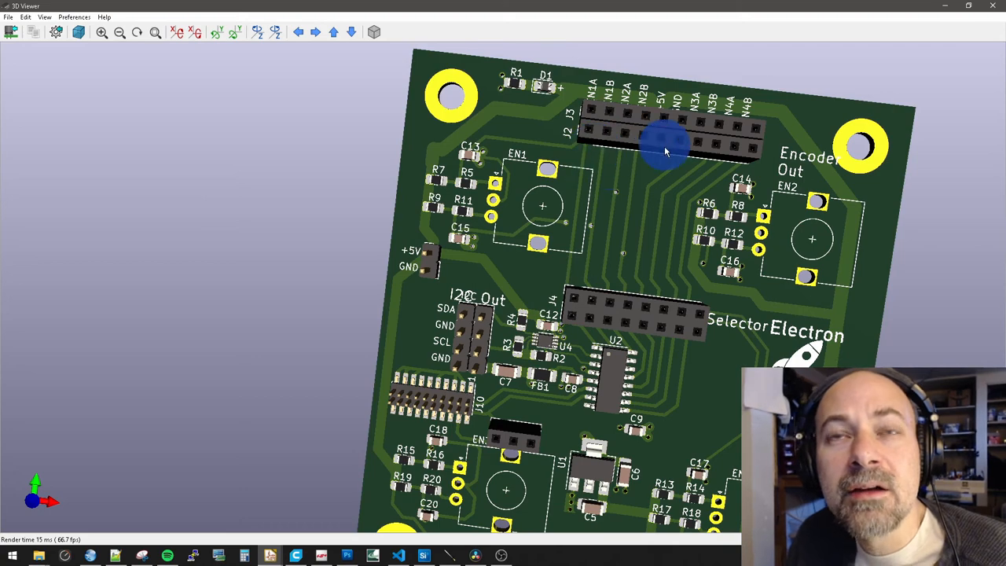
mouse_move(633, 327)
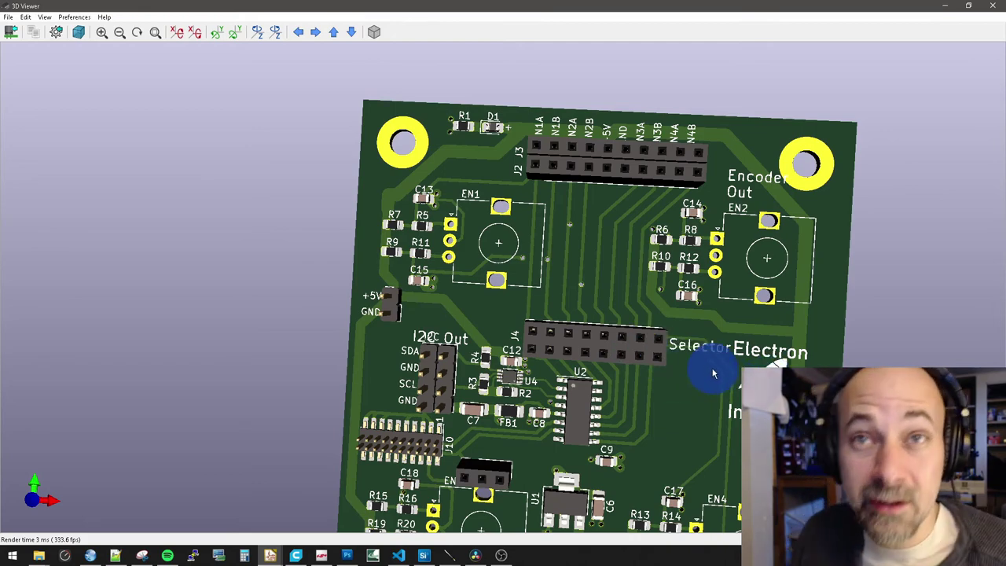
drag(714, 373, 630, 367)
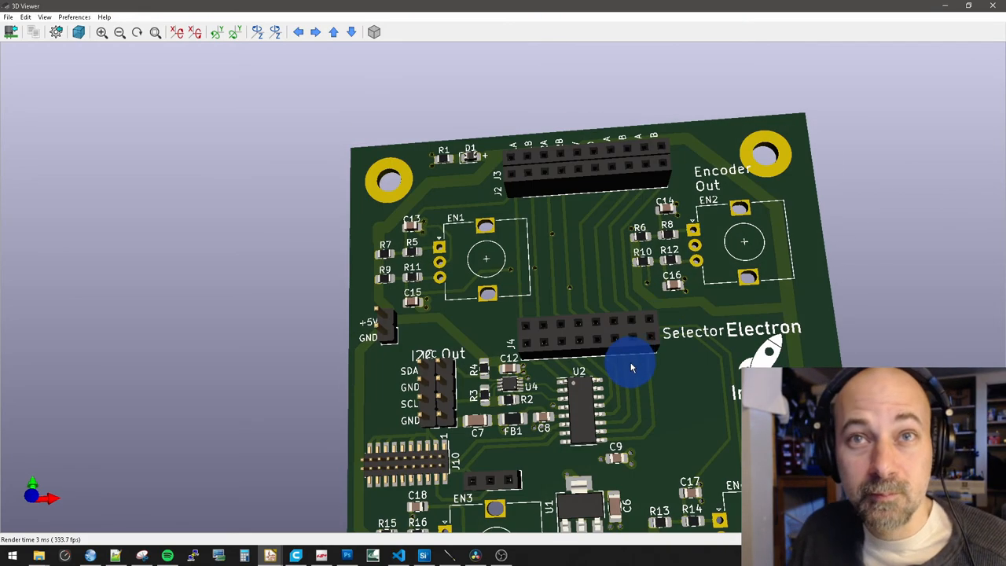